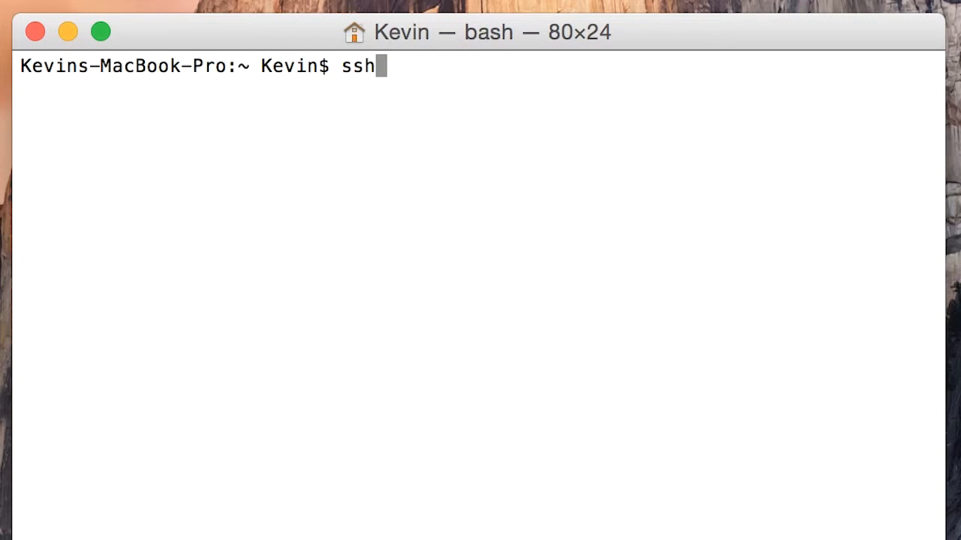
type("root@")
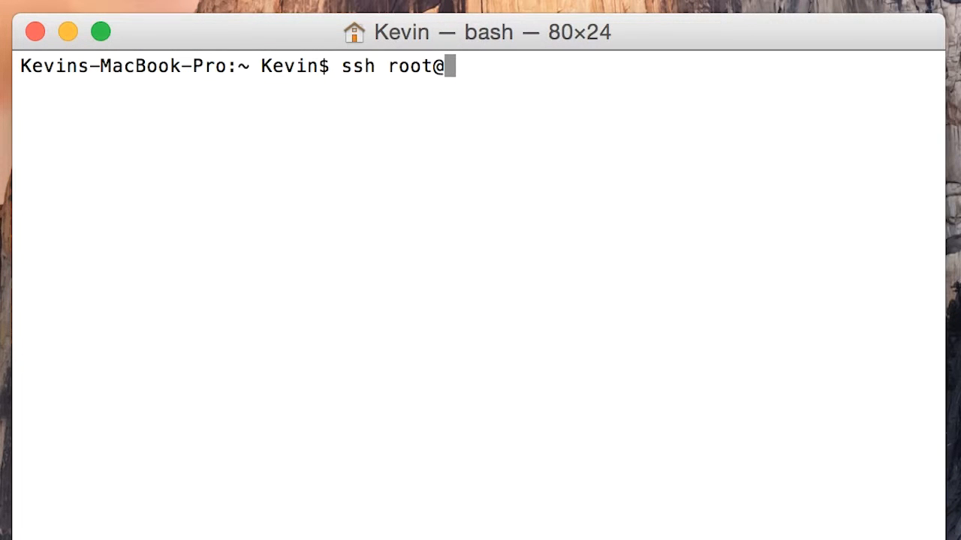
type("kedison.lc")
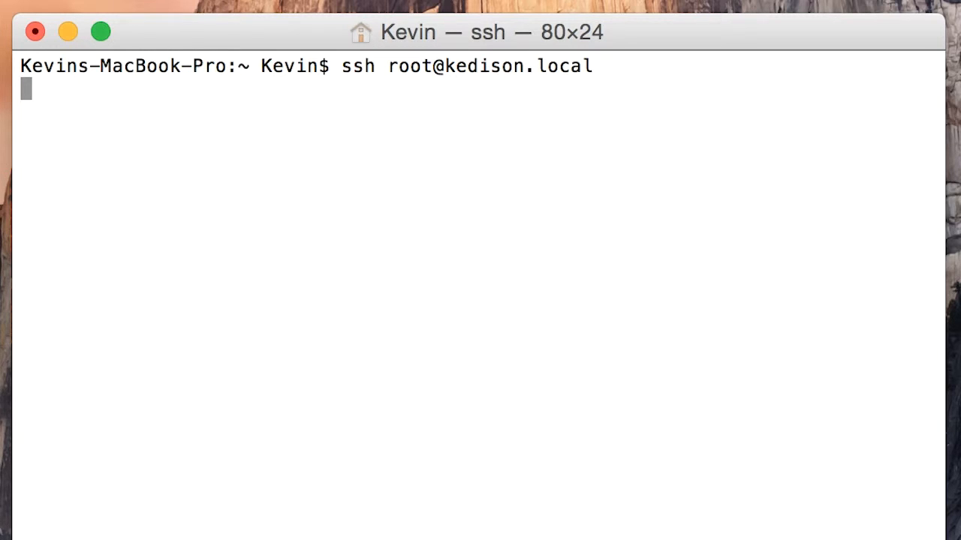
type("yes/no)? yes")
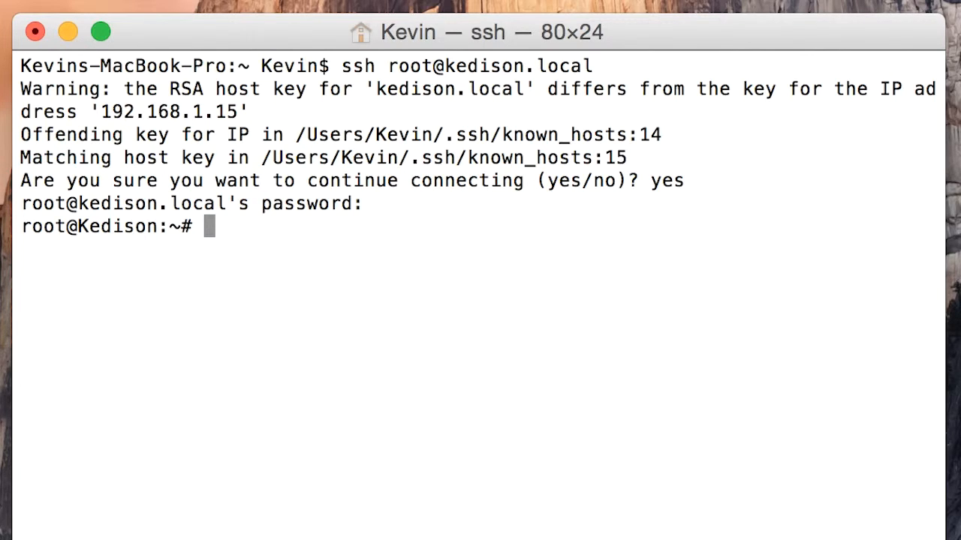
type("./jre1.8.0_45/bin/java -jar Stores.jar")
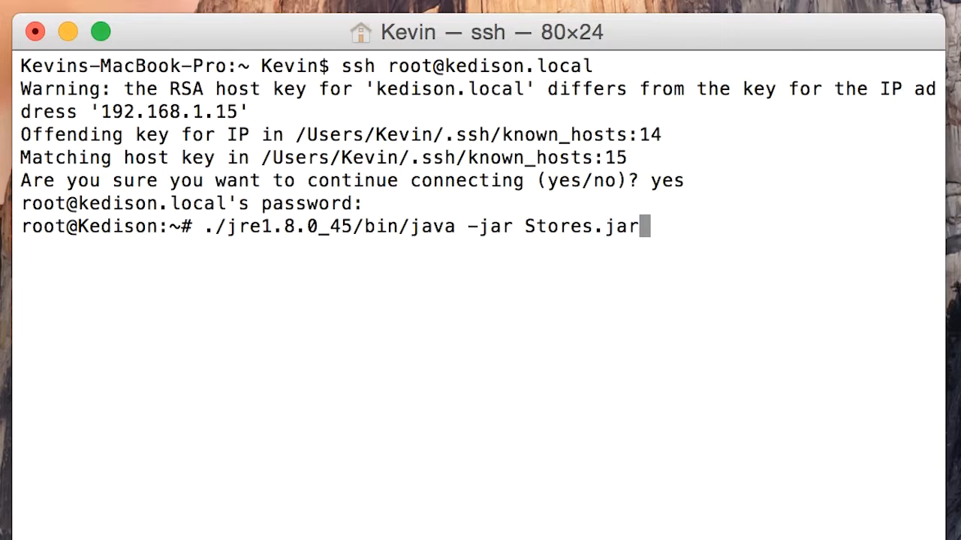